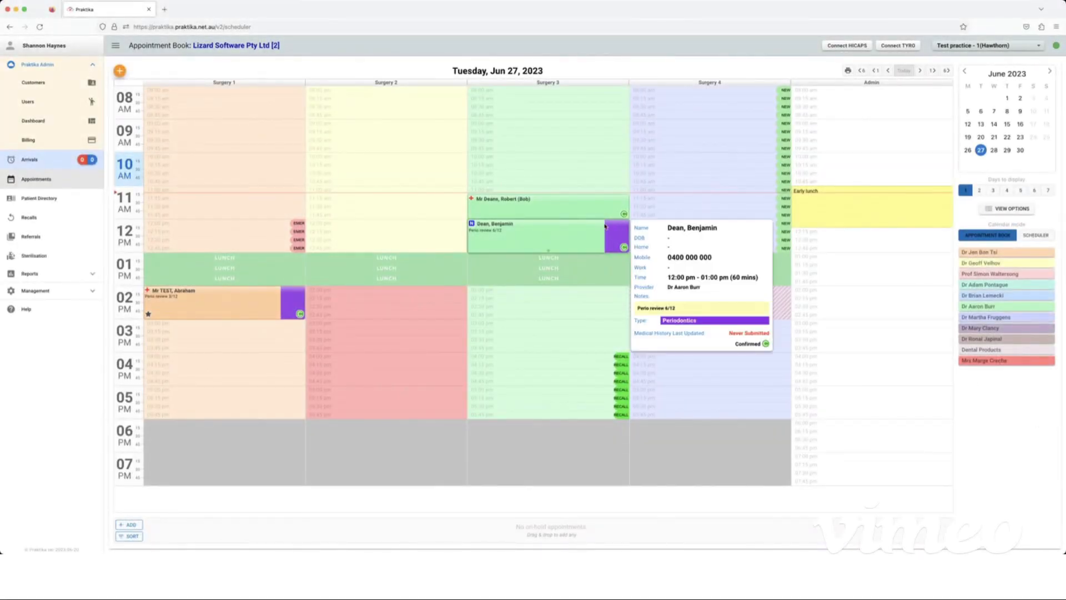
mouse_move(547, 205)
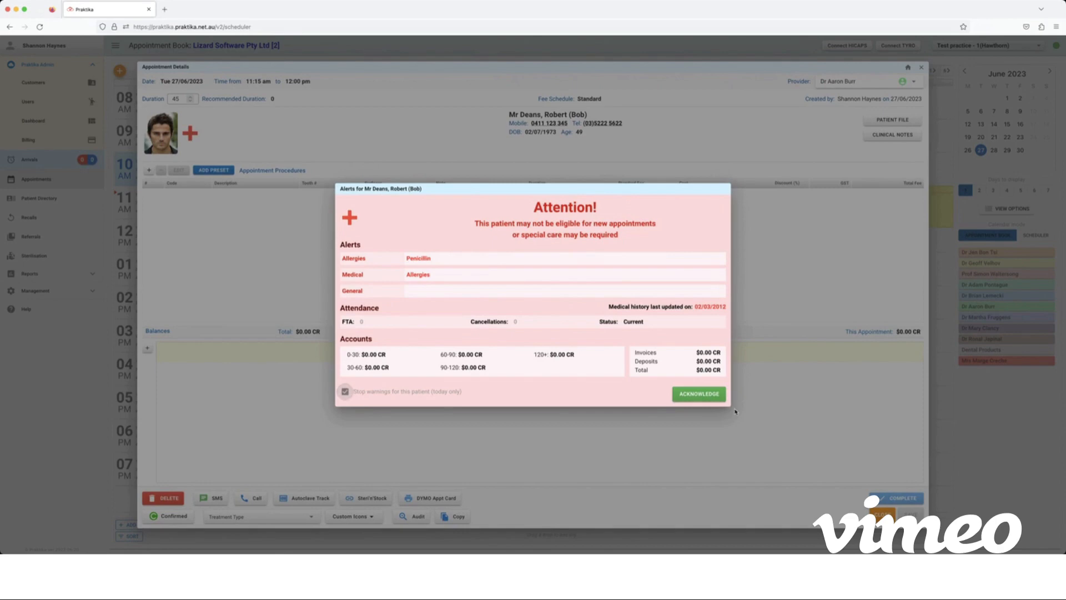
Step: Acknowledge Mr Deans' alert warning and open his periodontal charting from the appointment
left_click(697, 393)
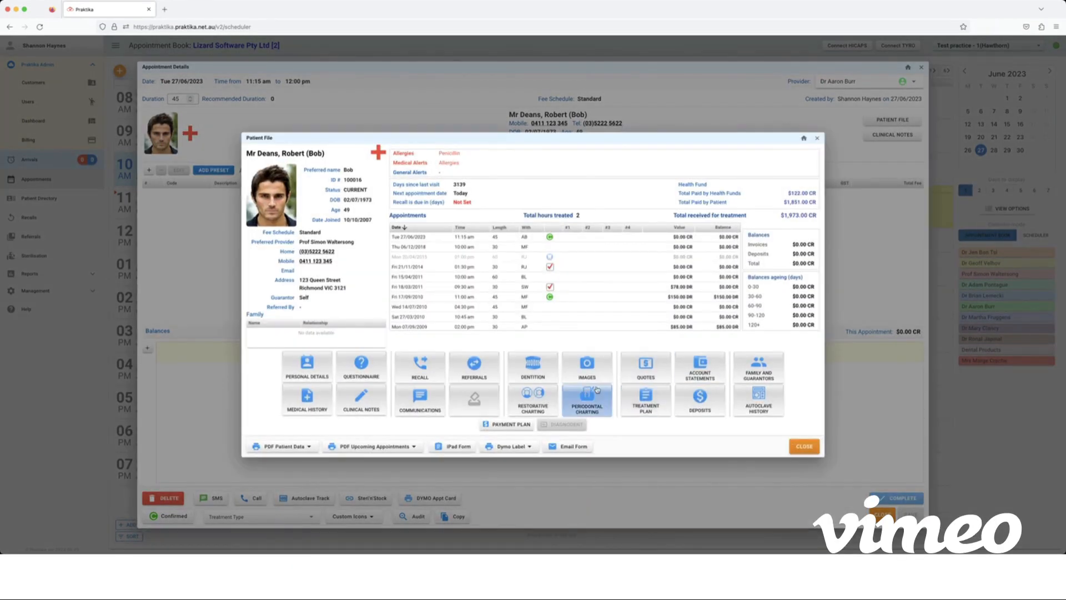
left_click(586, 400)
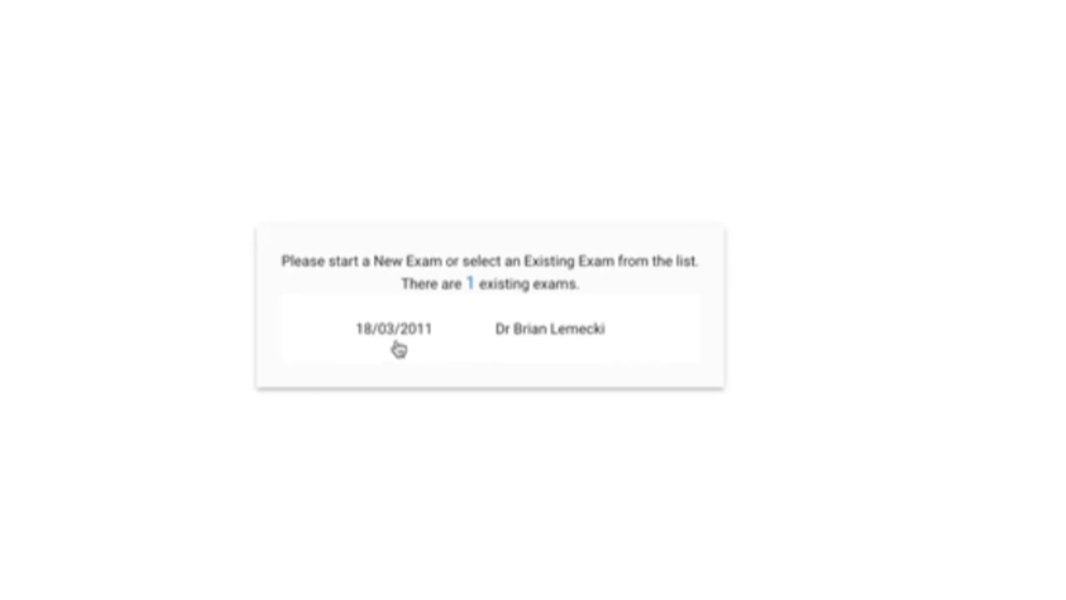
mouse_move(397, 348)
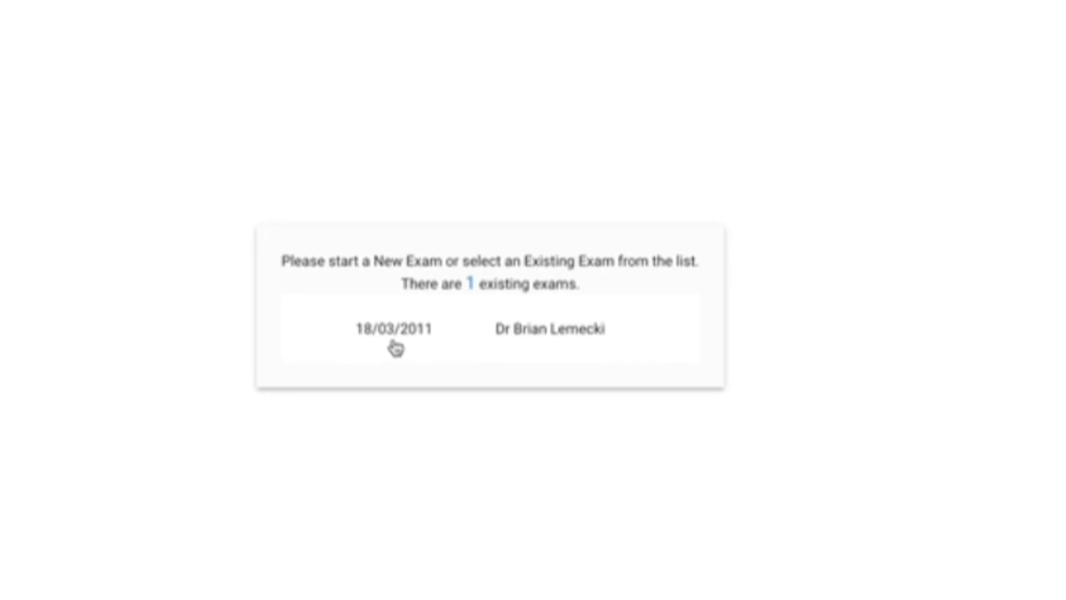
mouse_move(507, 350)
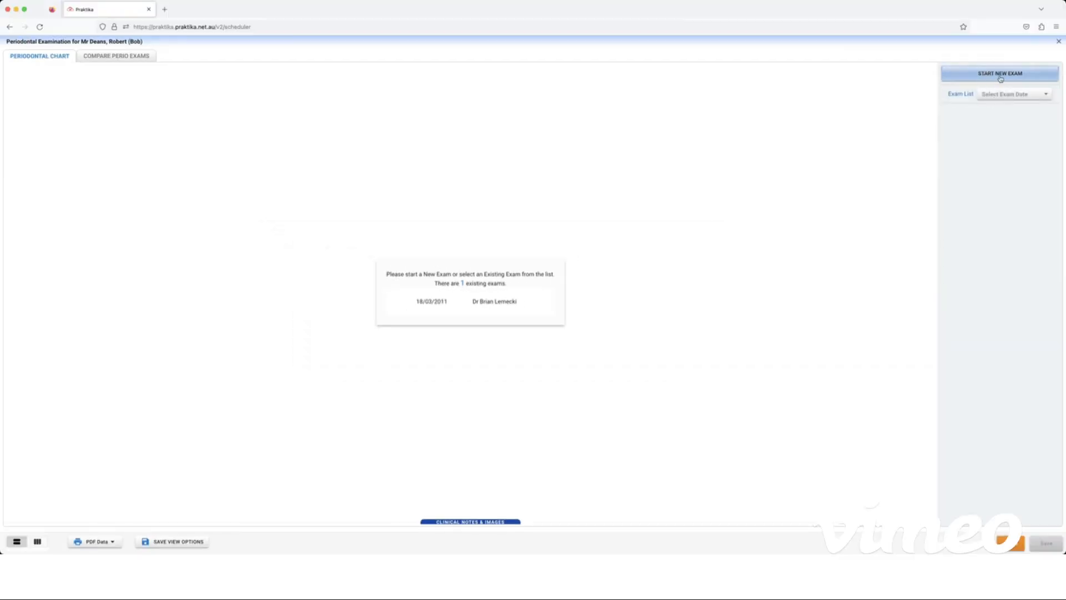
Step: Start a new periodontal exam dated 27/06/2023 under Prof Simon Waltersong without copying data
left_click(999, 73)
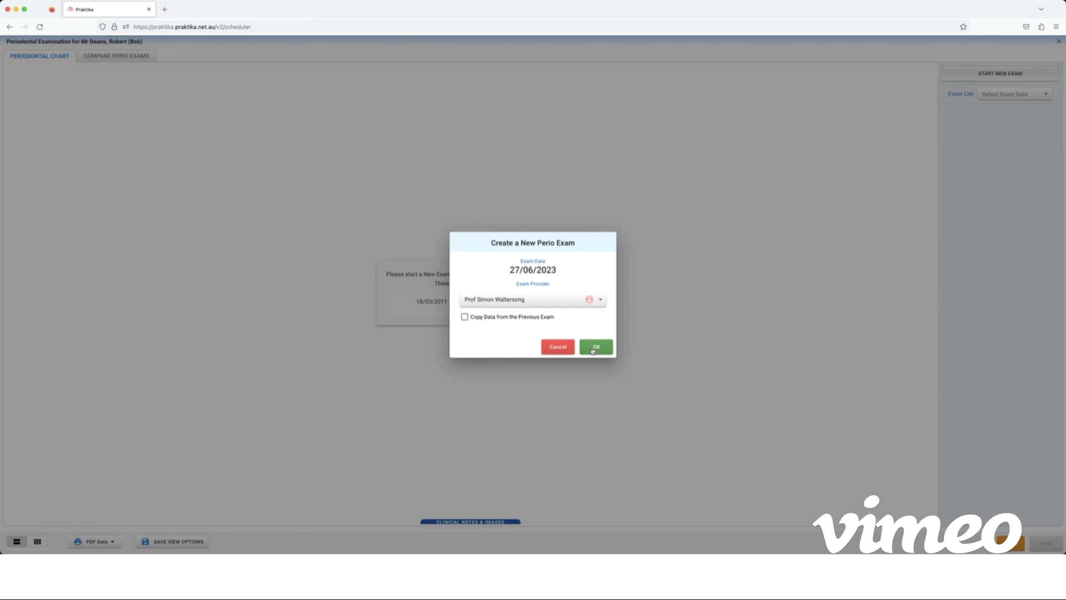
left_click(594, 346)
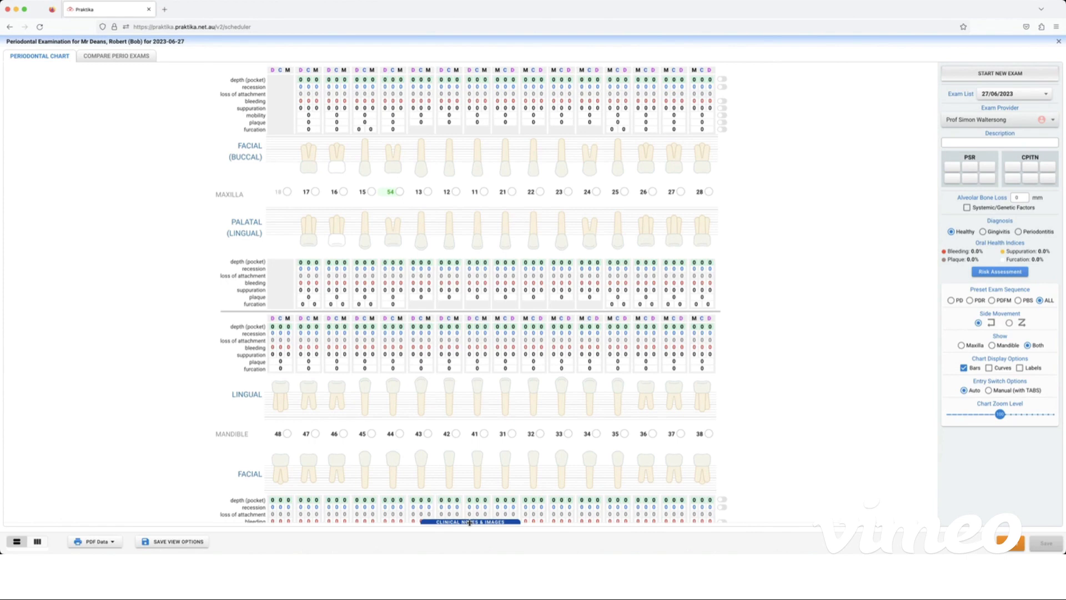
left_click(471, 522)
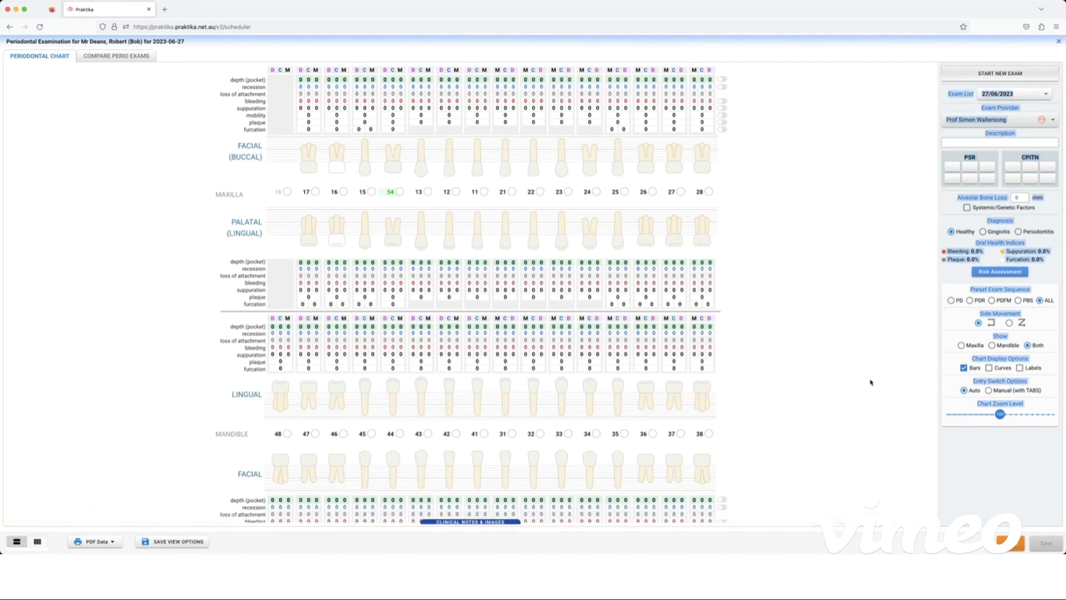
mouse_move(888, 368)
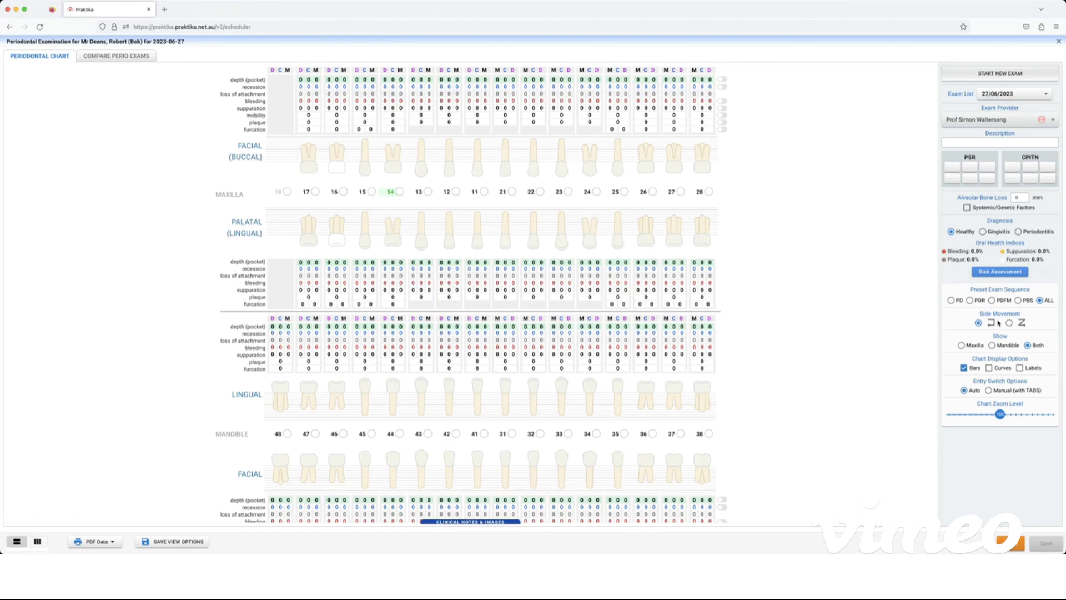
left_click(977, 322)
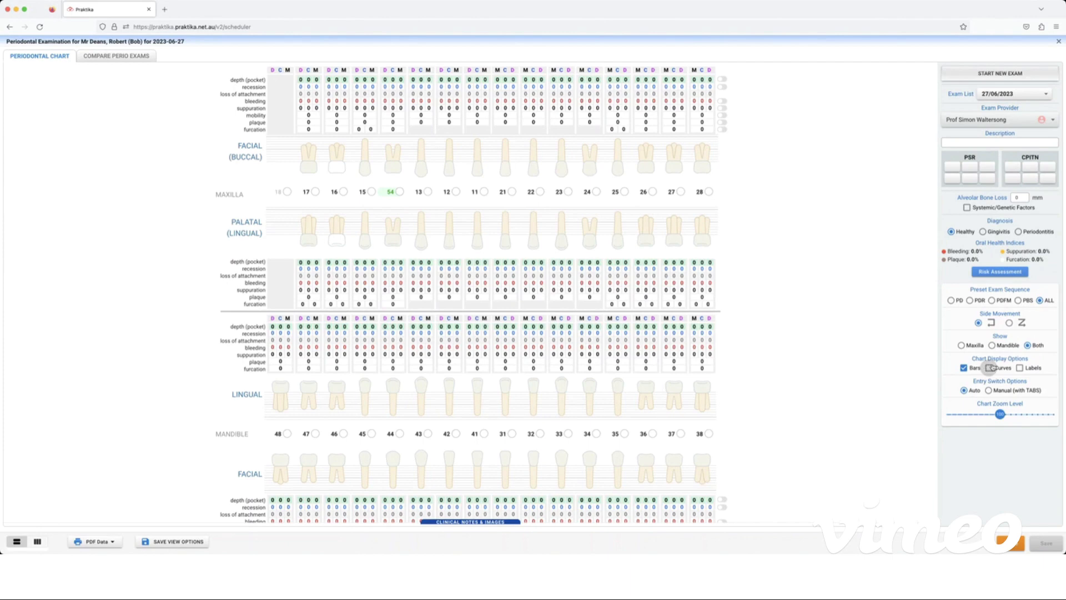
Step: Enter facial pocket depths 4, 6, 5 for tooth 17
left_click(990, 368)
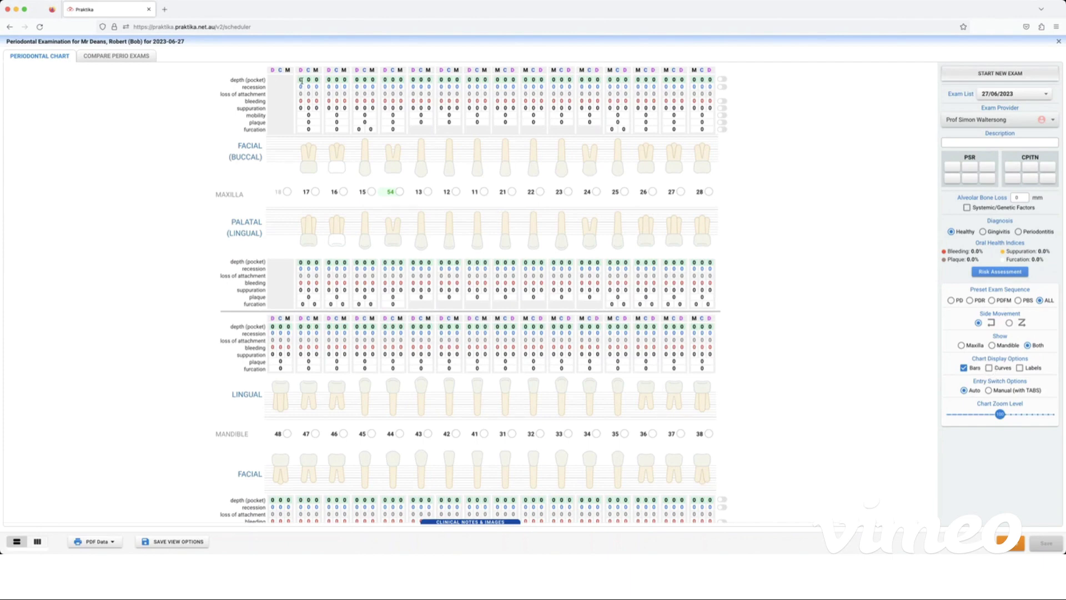
left_click(308, 80)
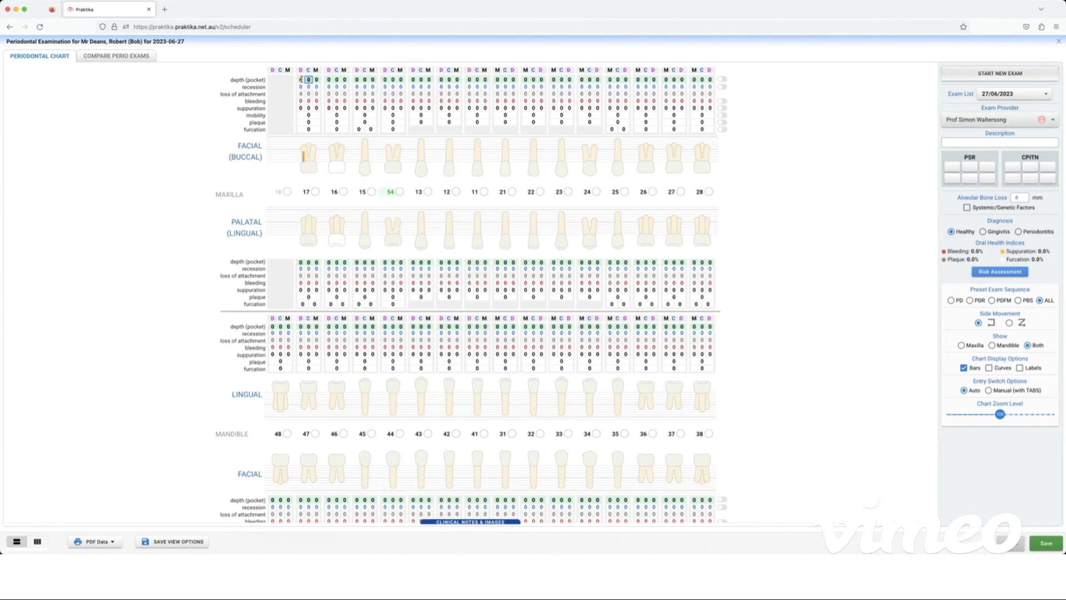
type("465")
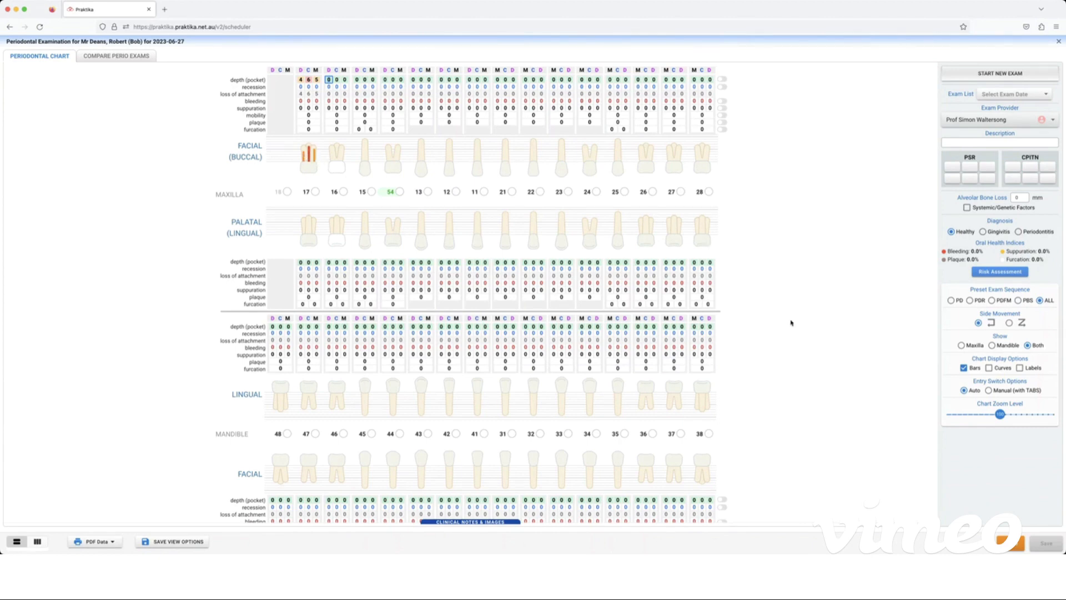
Step: Toggle the chart's Curves, Labels and Bars display options, ending with Bars only
left_click(992, 368)
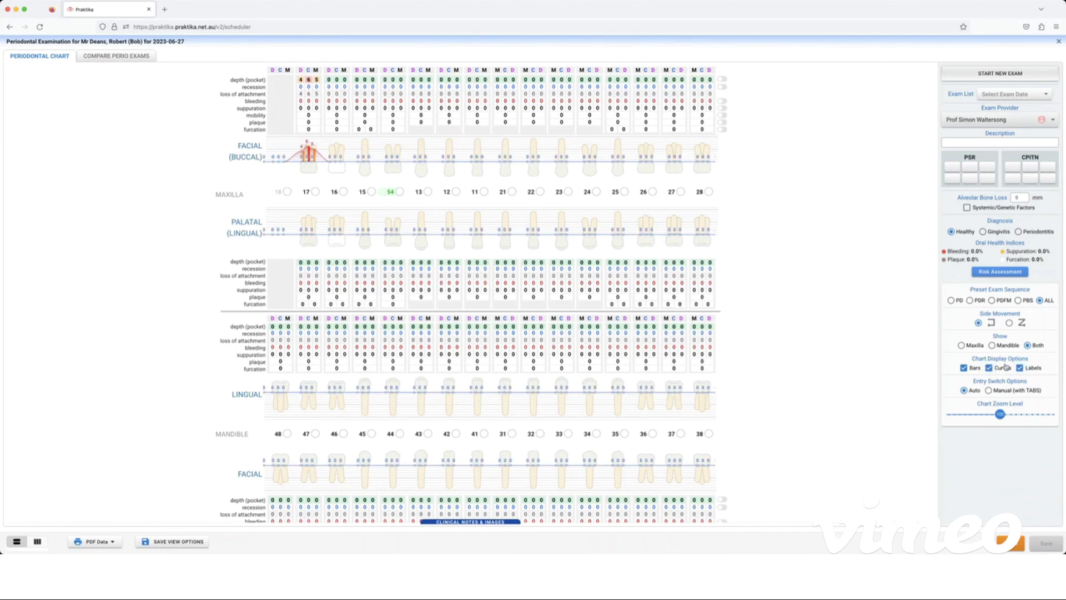
left_click(964, 367)
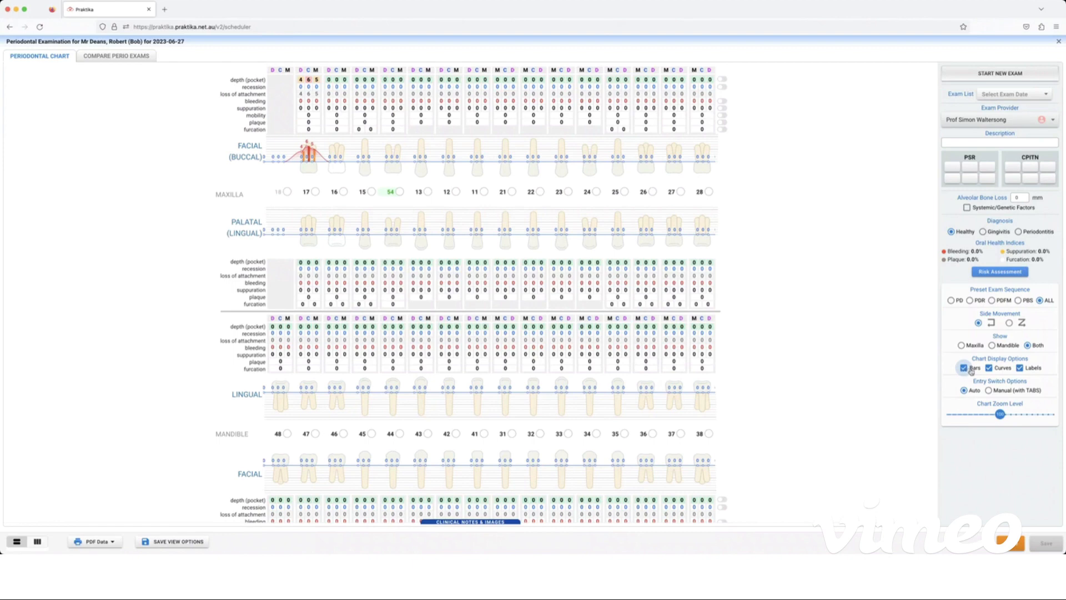
left_click(963, 368)
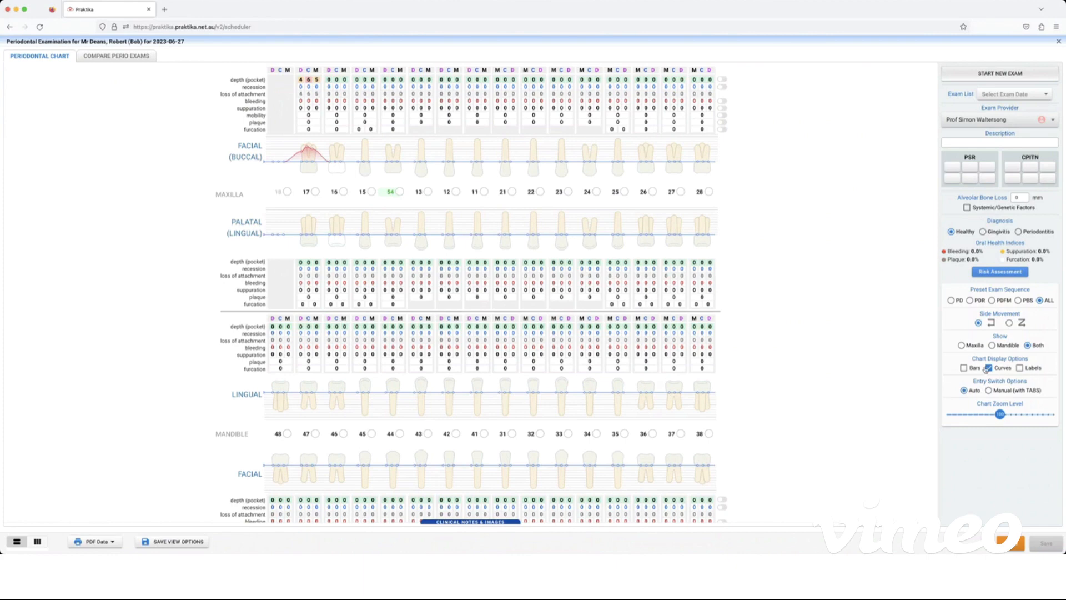
left_click(964, 367)
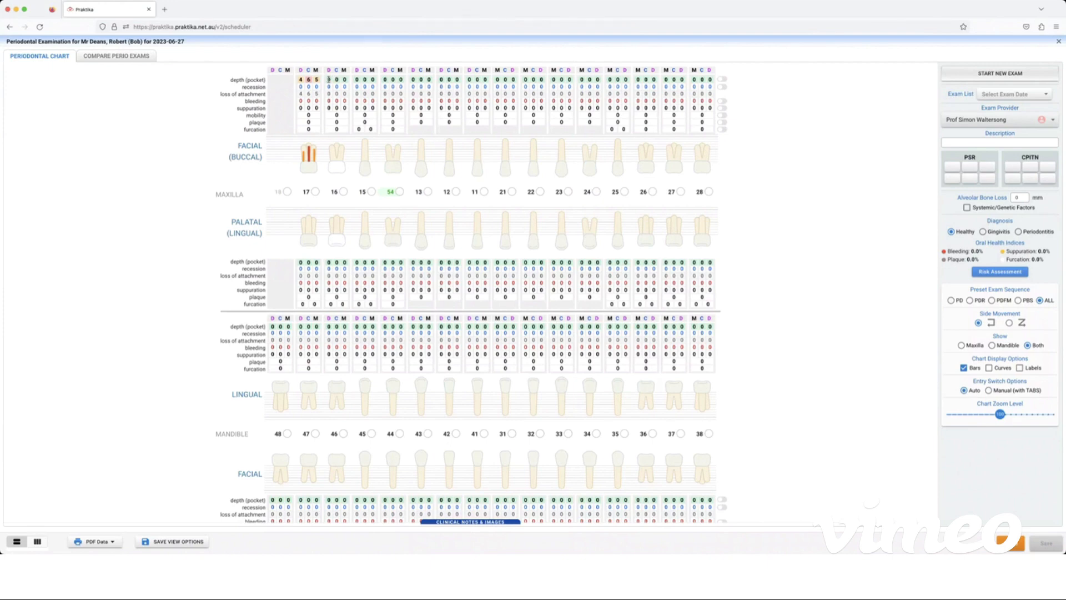
Step: Enter tooth 16's facial pocket depths with Manual (with TABS) site entry, including an 11 mm site
left_click(328, 80)
type("6")
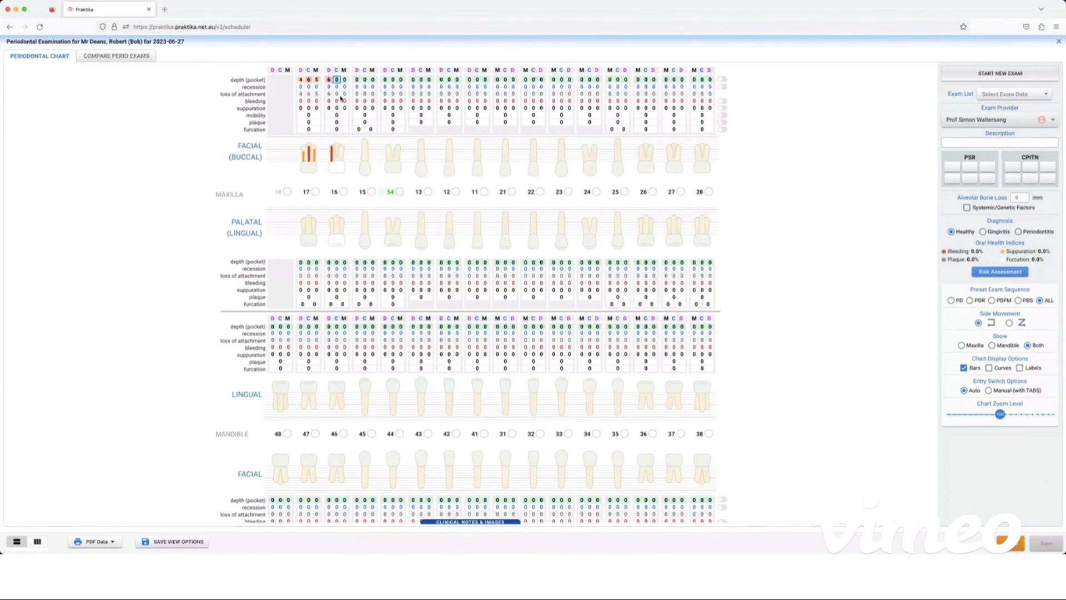
mouse_move(893, 379)
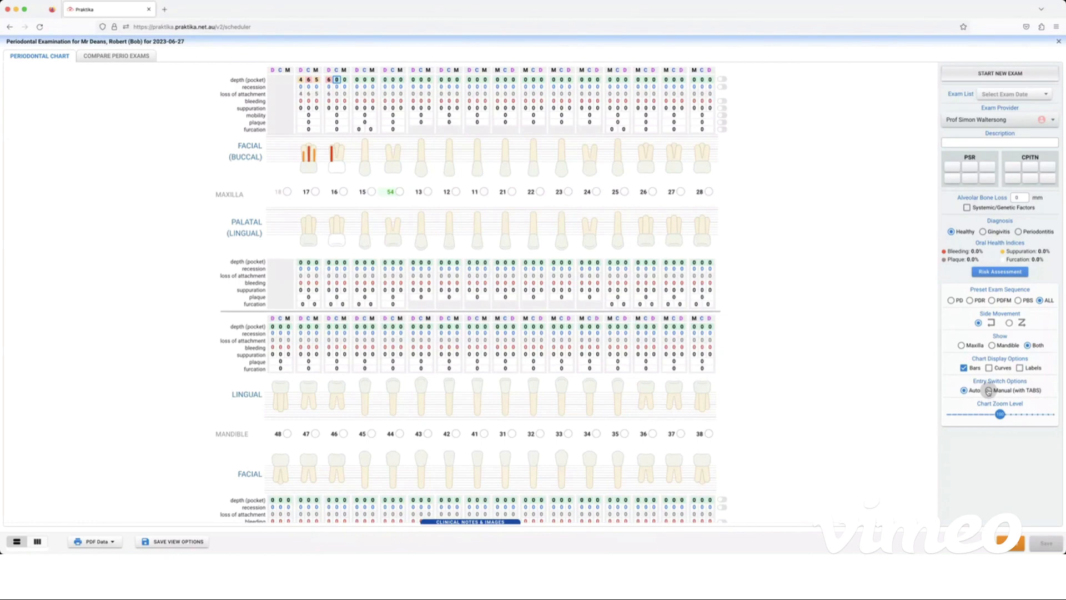
left_click(989, 390)
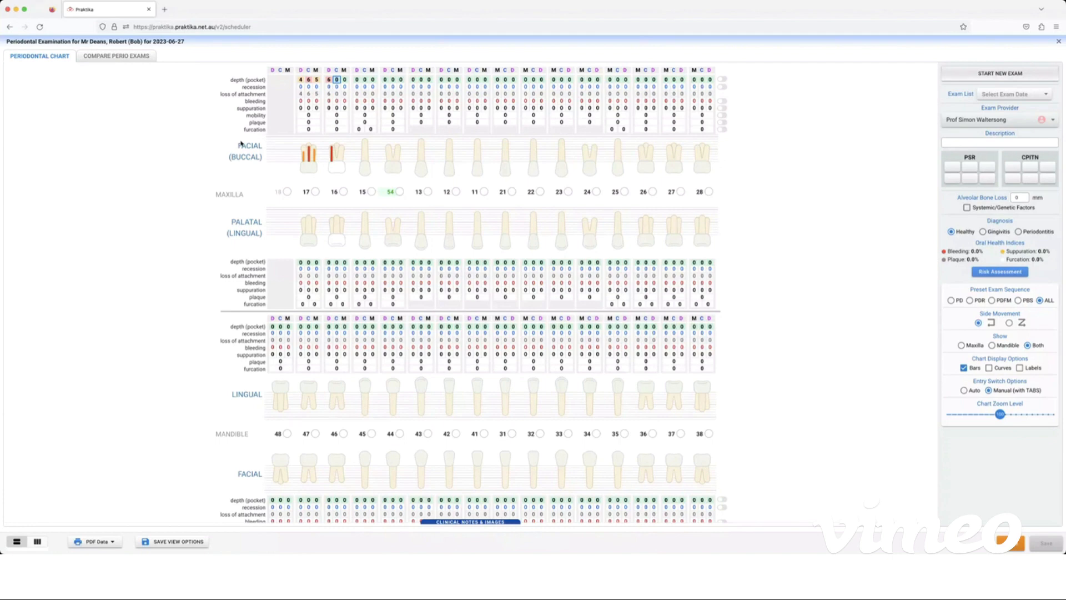
type("11")
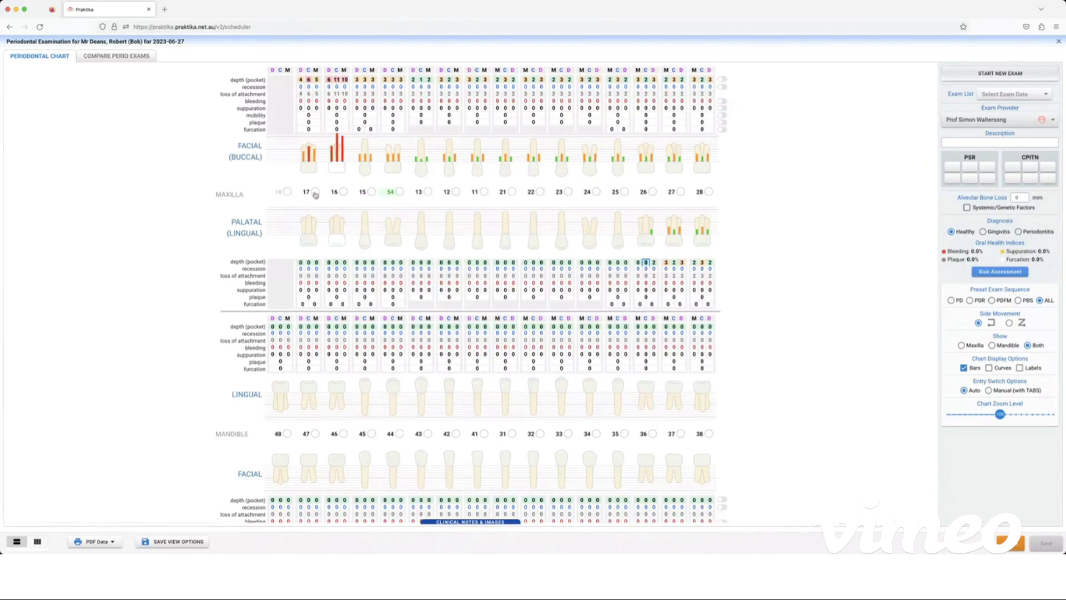
Step: Rate tooth 17 Question, tooth 16 Hopeless and tooth 15 Good prognosis
left_click(314, 191)
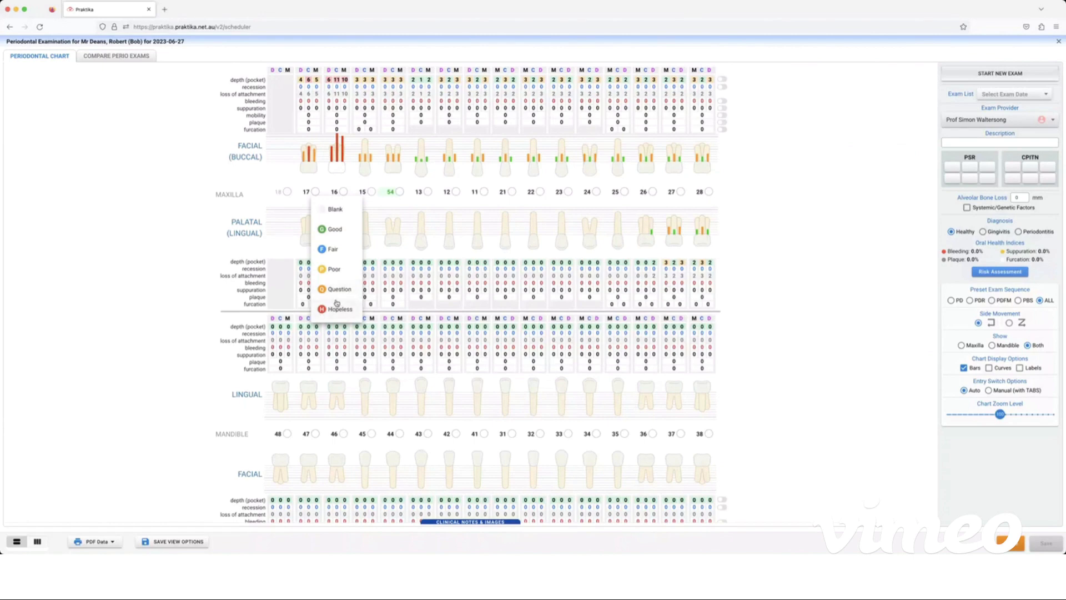
mouse_move(337, 302)
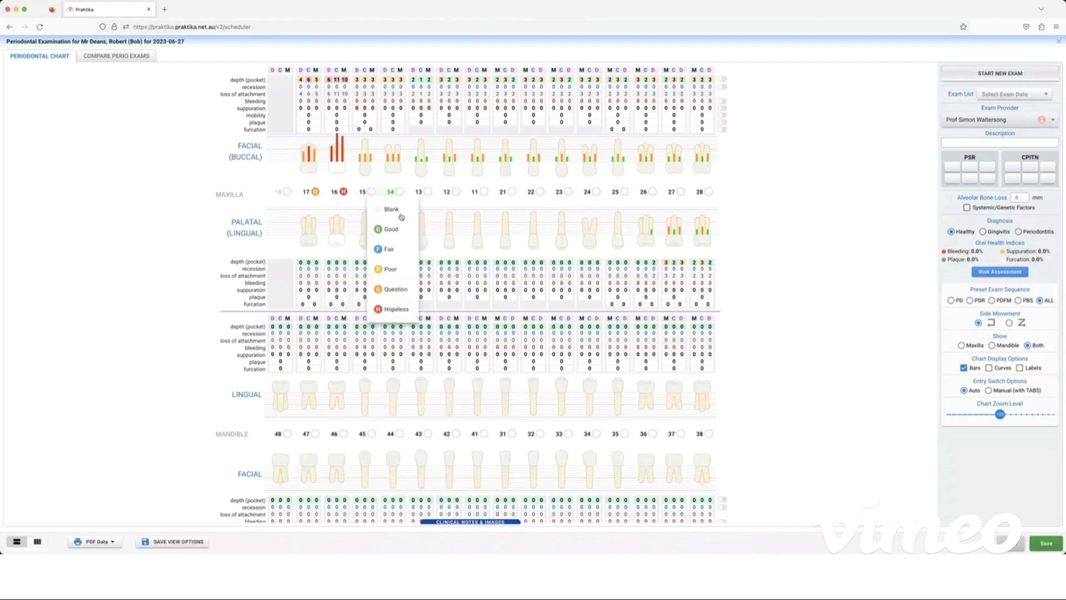
left_click(390, 229)
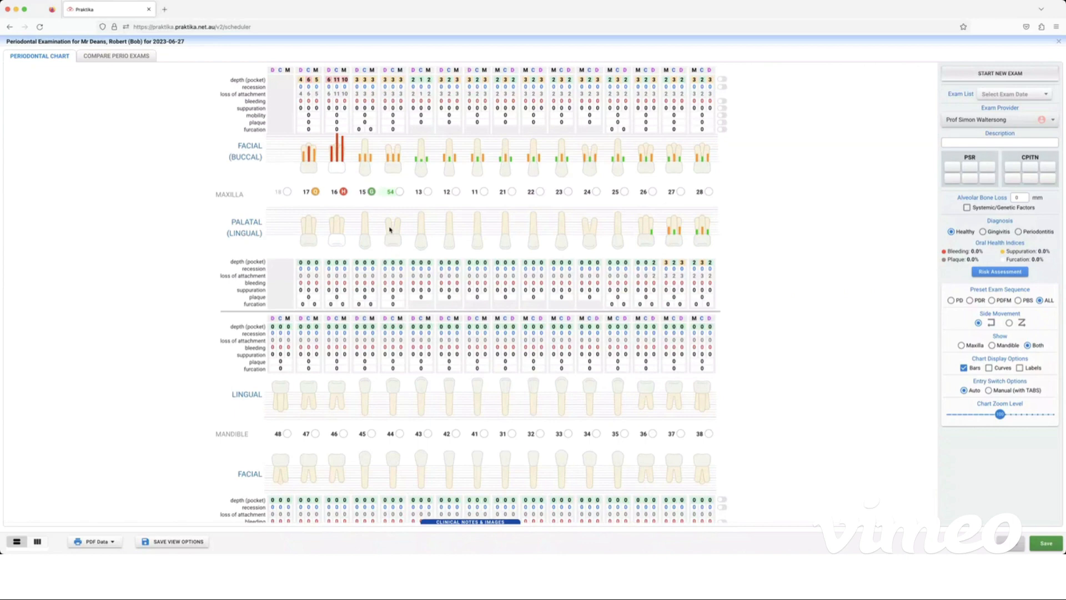
mouse_move(280, 216)
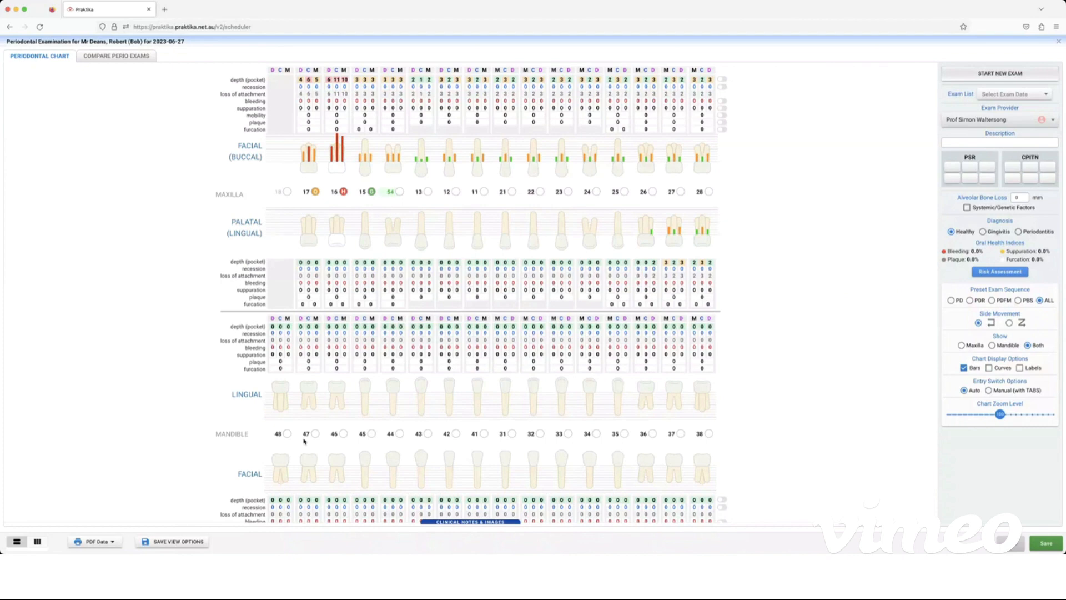
Step: Set Tooth Type to Missing for lower teeth 48 and 47
scroll("down", 3)
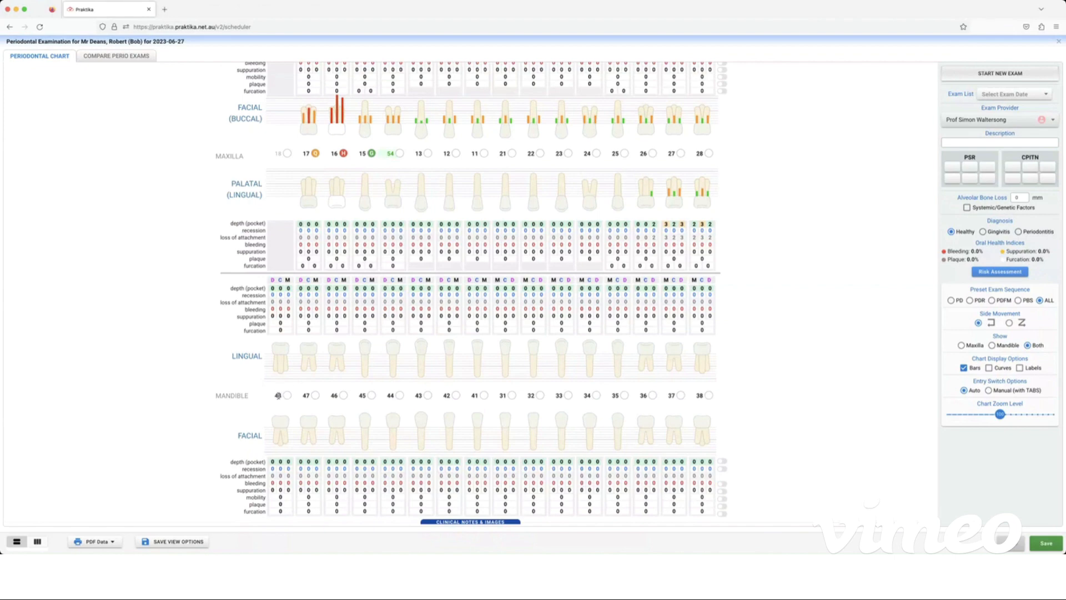
left_click(278, 395)
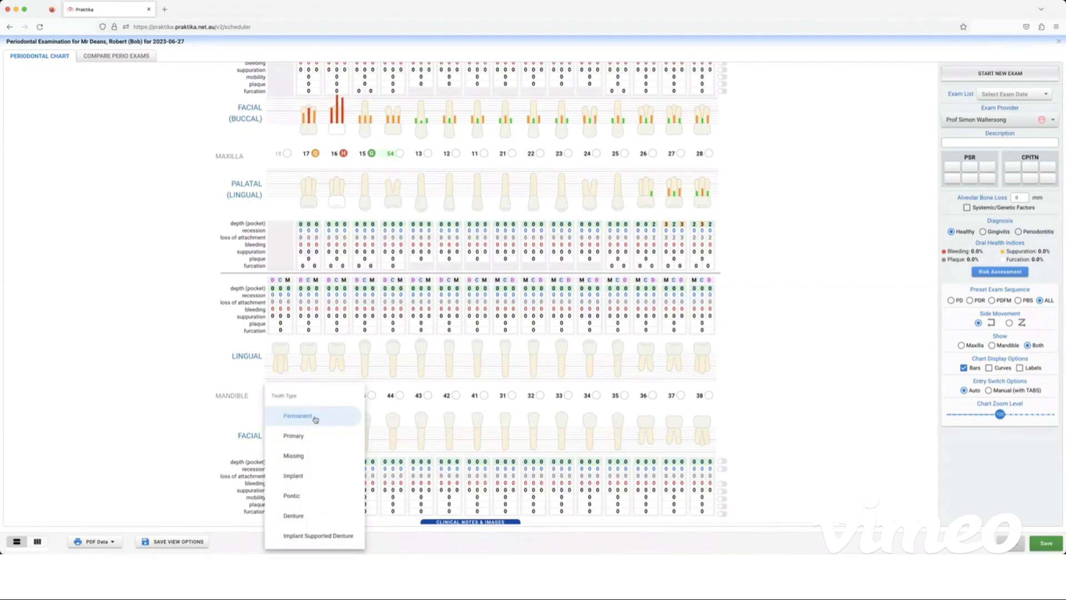
mouse_move(293, 435)
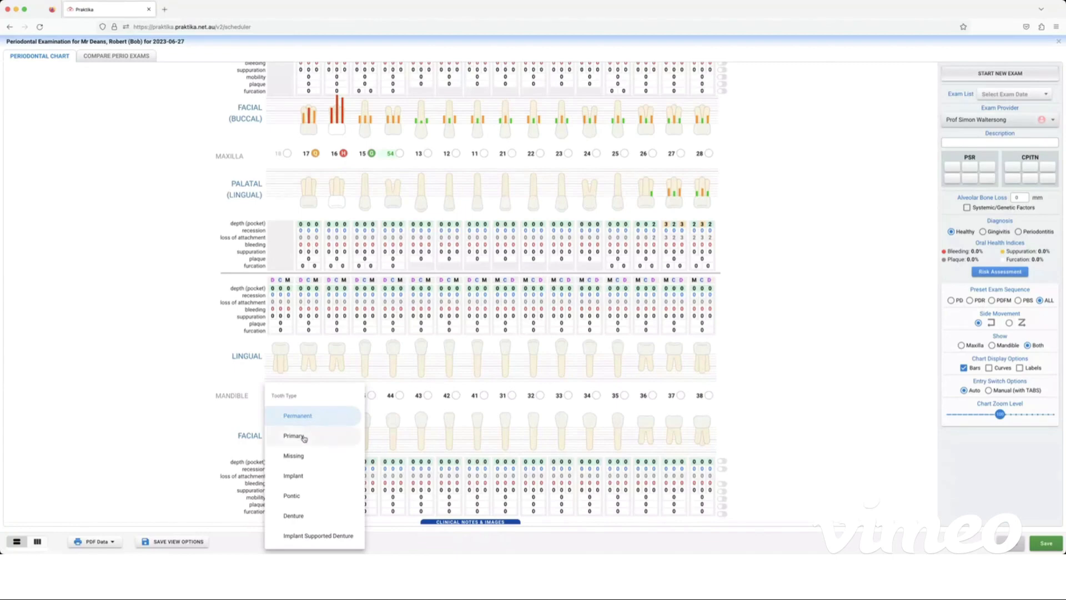
mouse_move(303, 468)
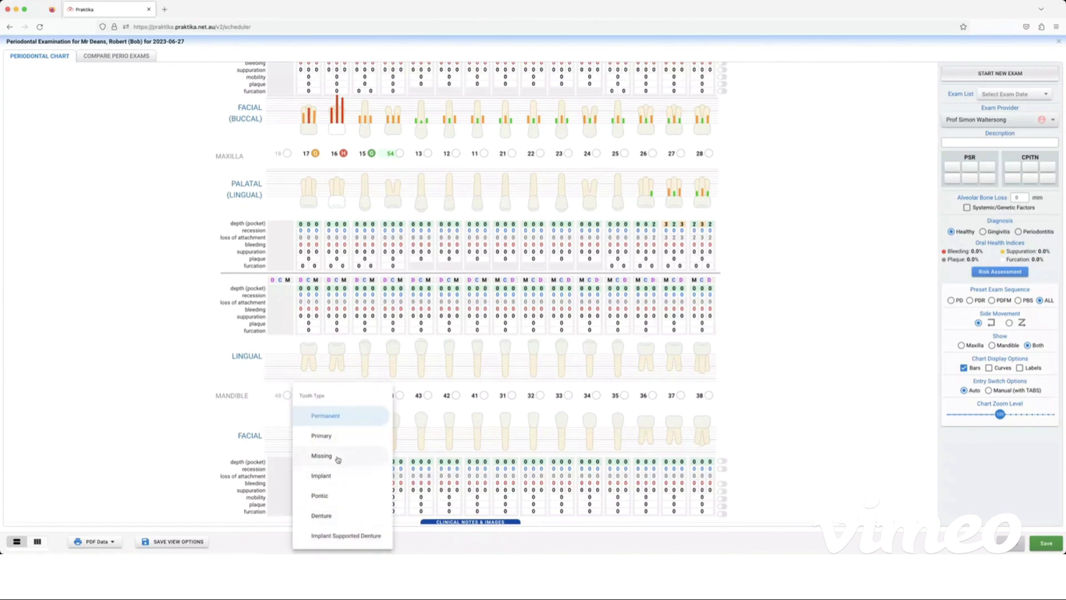
left_click(322, 456)
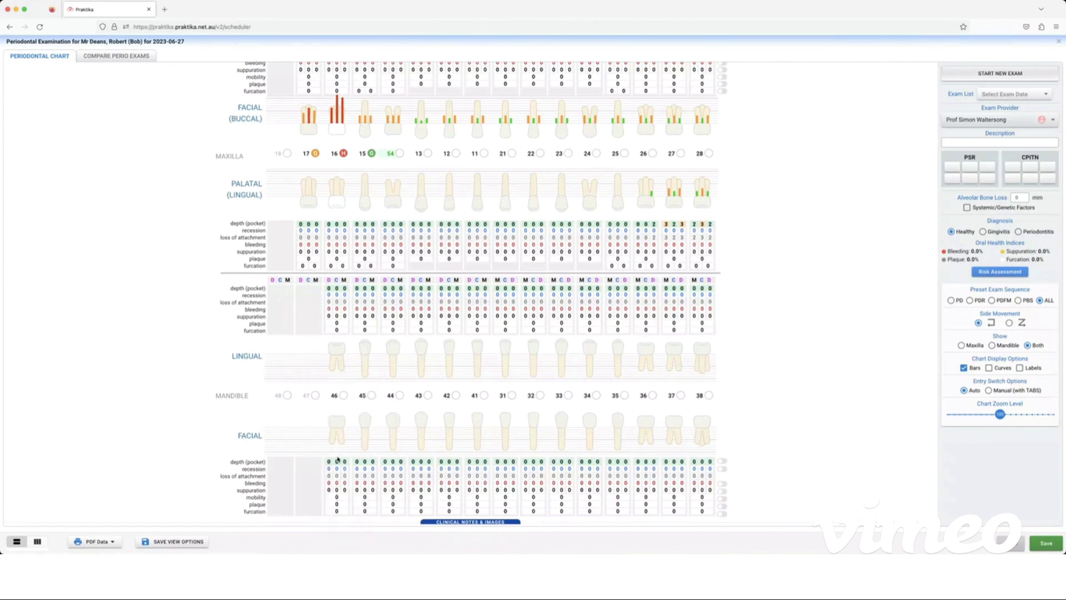